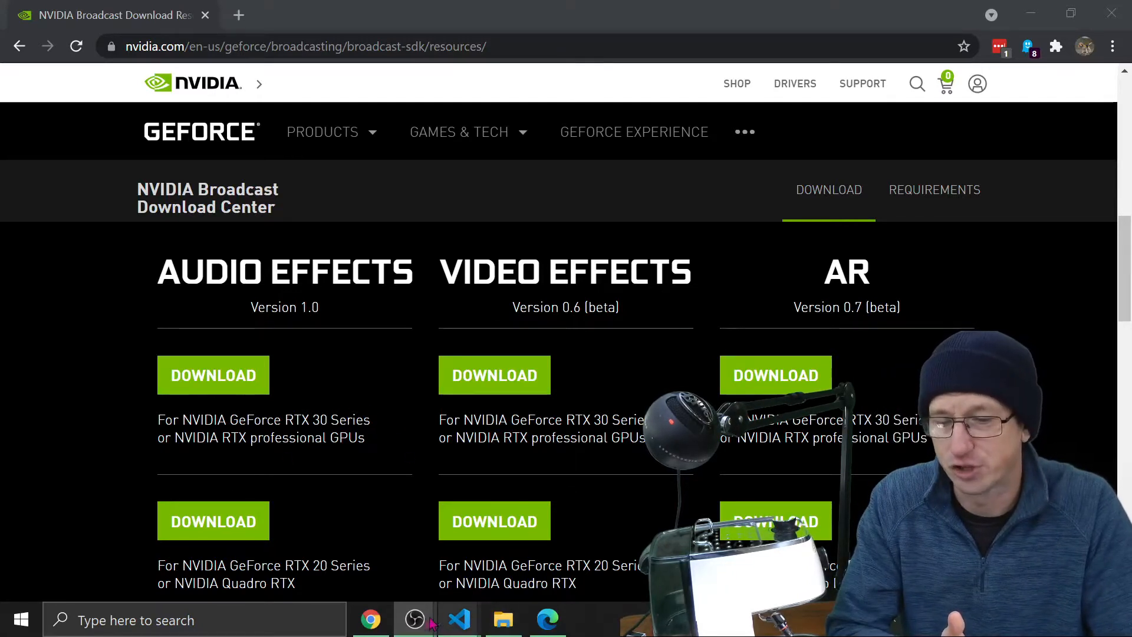
- Add a second Noise Suppression filter with the default name to the BACKGROUND SUPPRESSED audio source
left_click(414, 619)
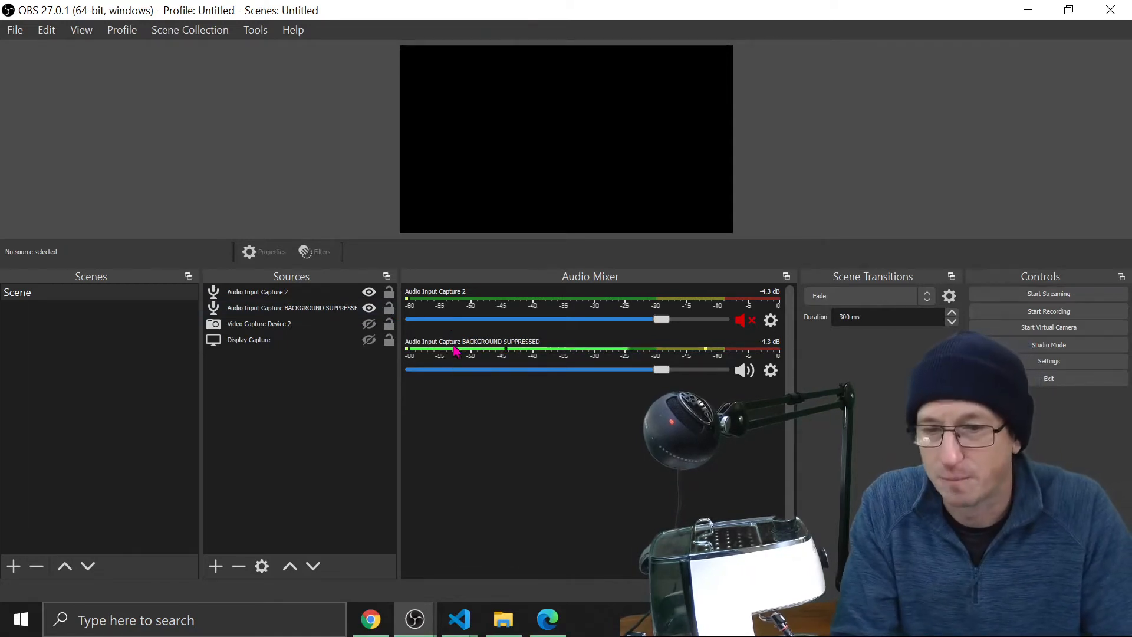
left_click(770, 370)
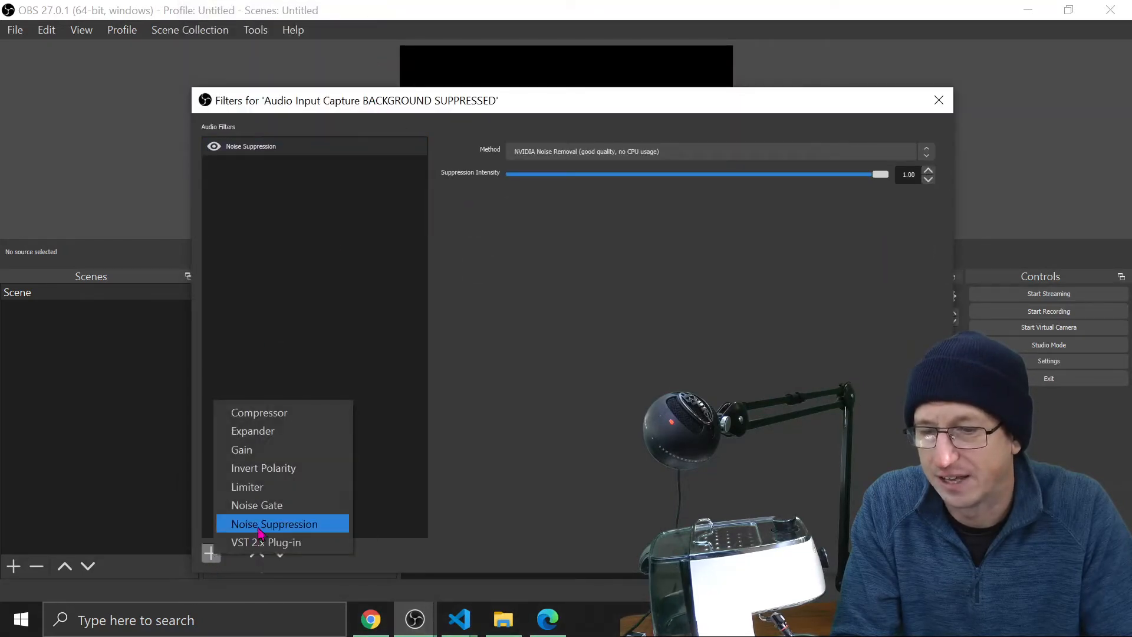
left_click(274, 524)
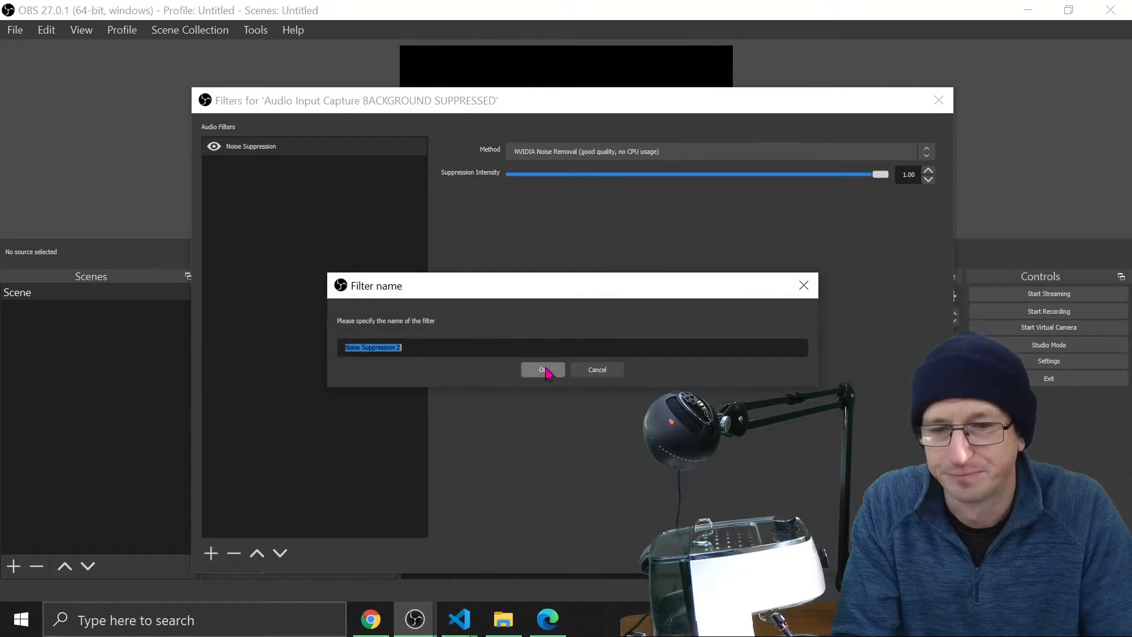
left_click(543, 369)
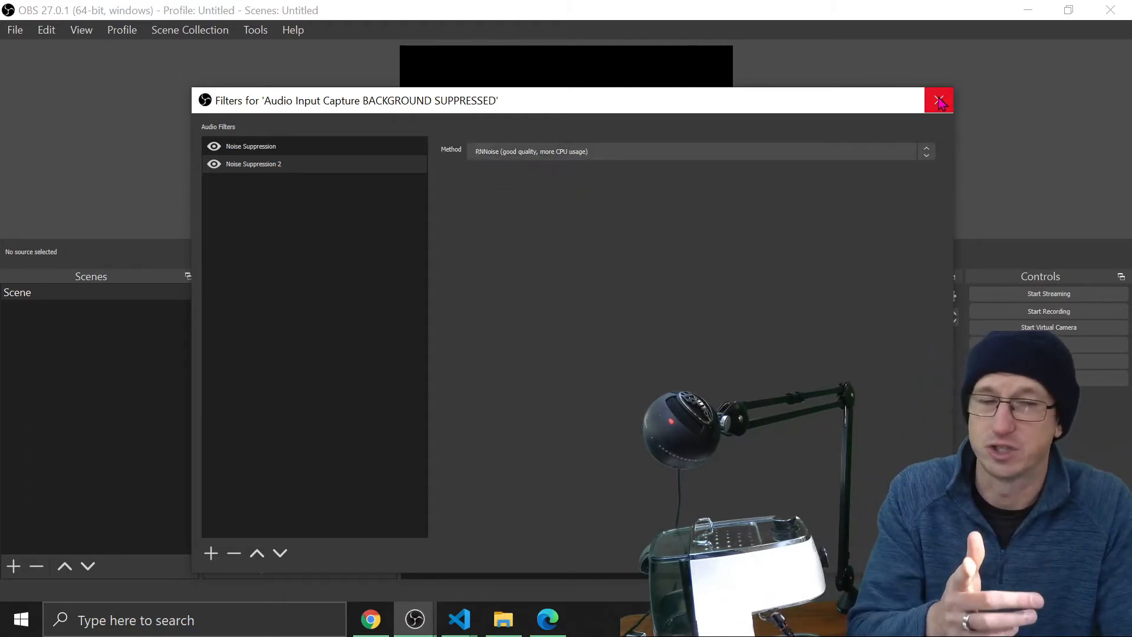
- Close the Filters window for the BACKGROUND SUPPRESSED source
left_click(939, 99)
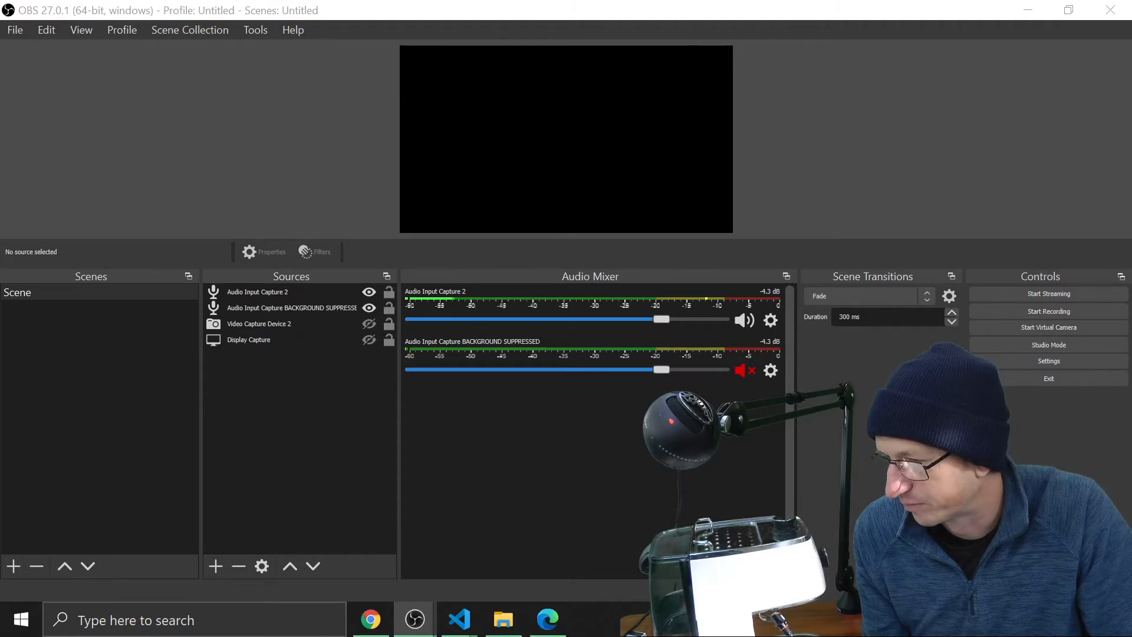
left_click(744, 320)
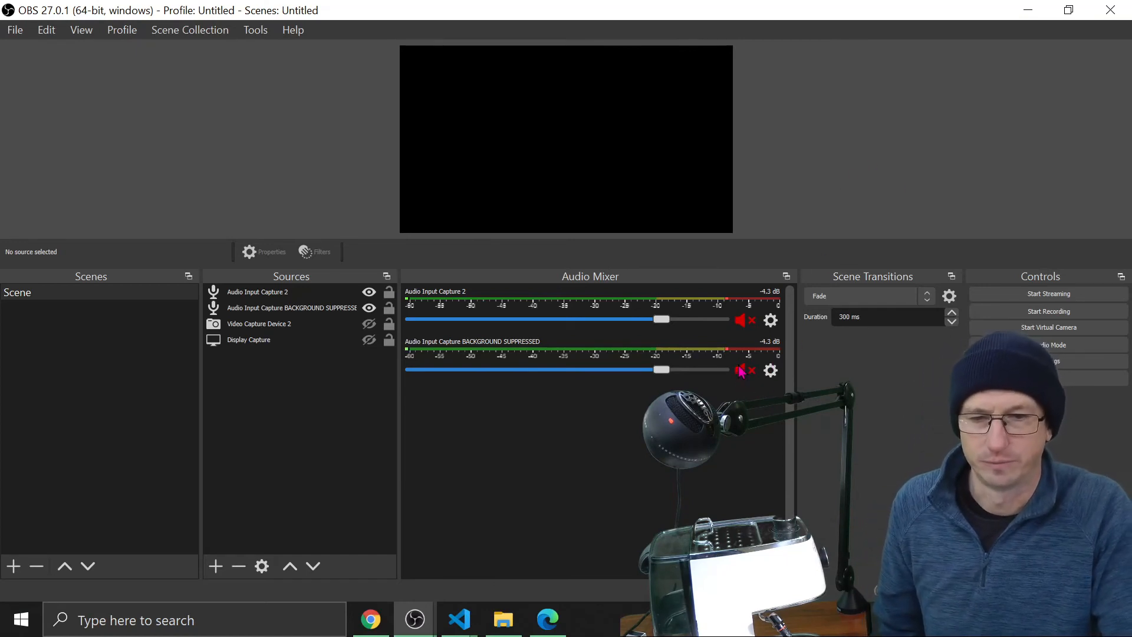
- Unmute the BACKGROUND SUPPRESSED source in the Audio Mixer so only the filtered mic is heard
left_click(742, 370)
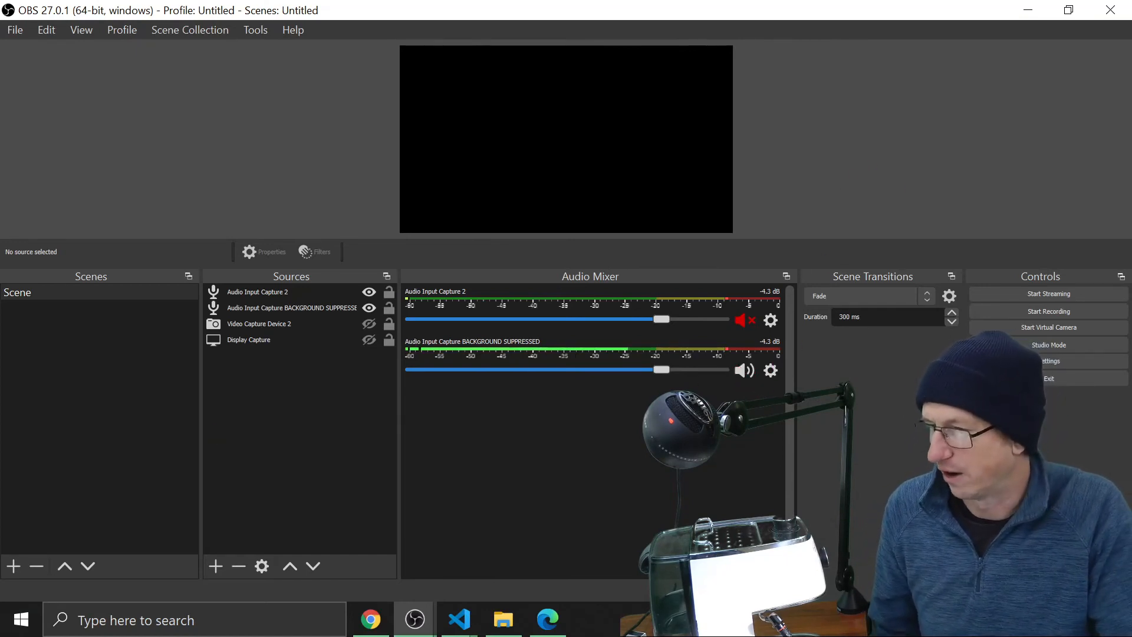